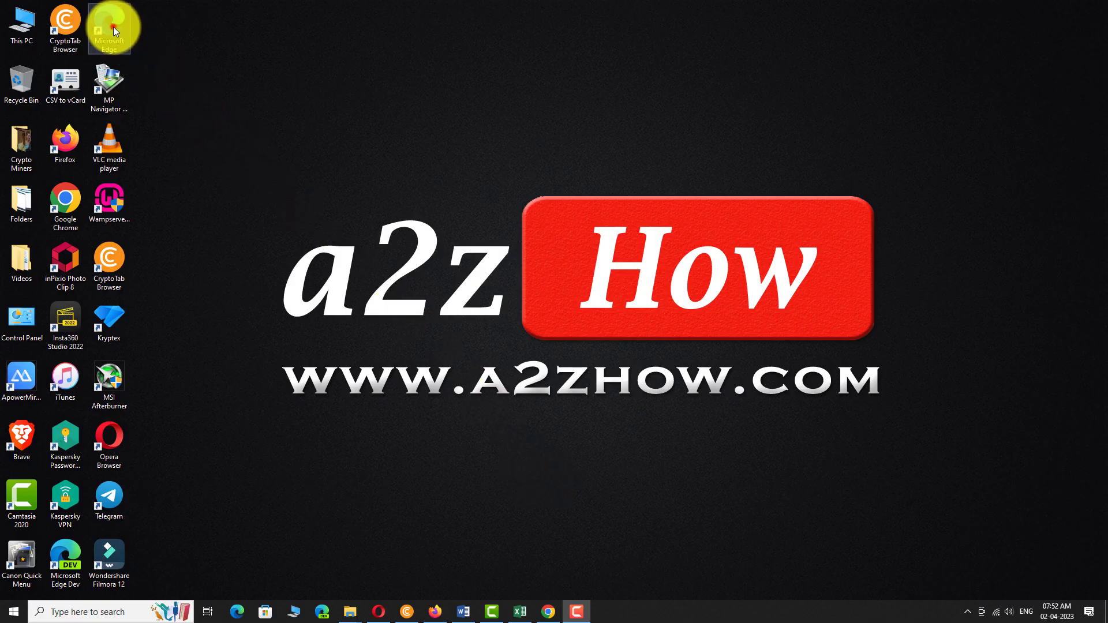
# - Launch Microsoft Edge from the desktop shortcut, landing on the Bing home page
pyautogui.doubleClick(108, 23)
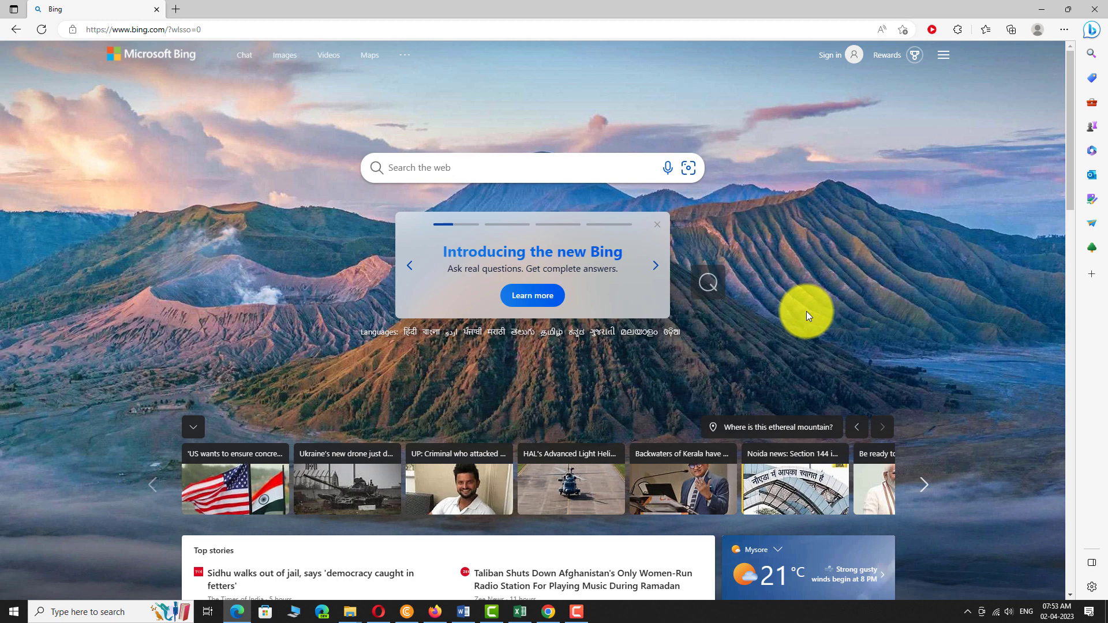
pyautogui.moveTo(840, 83)
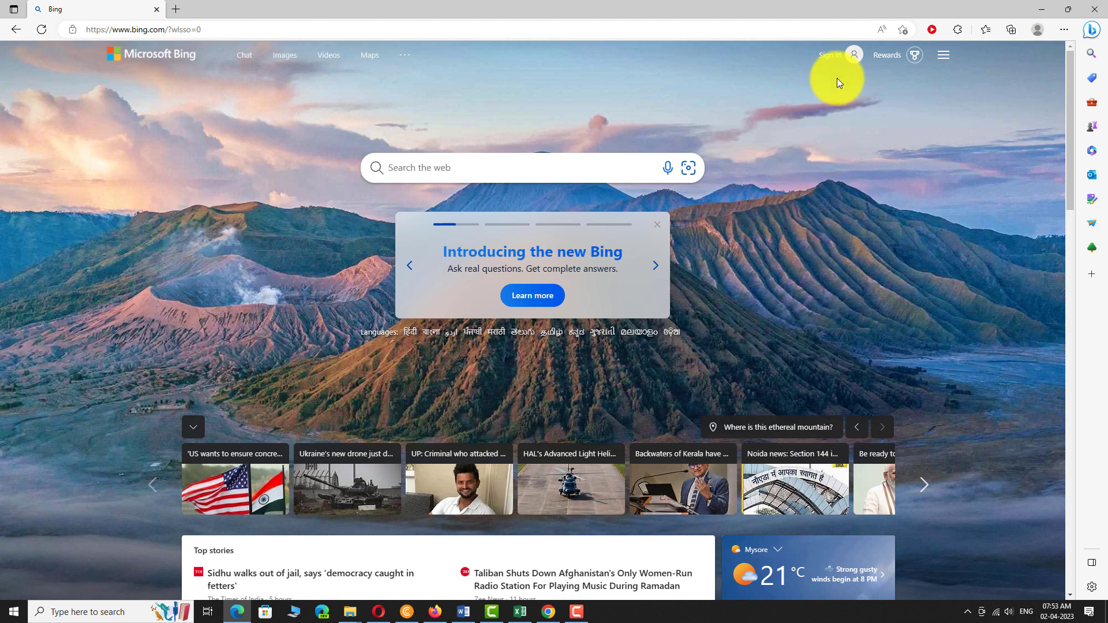
# - Reach the Microsoft Create account form from Bing's Sign in page via 'Create one!'
pyautogui.click(829, 55)
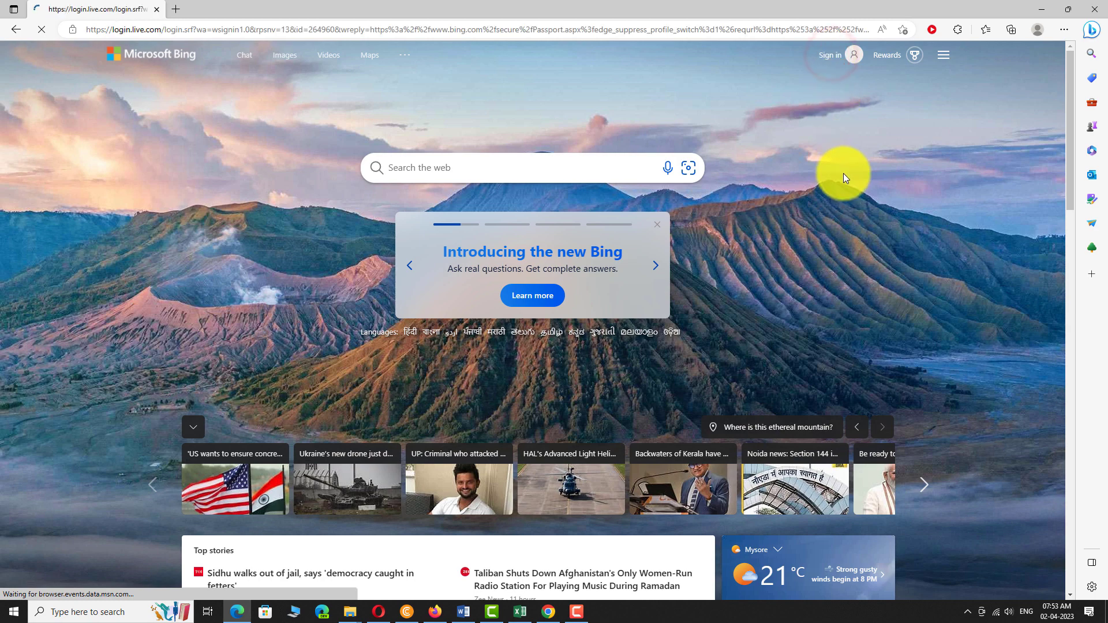
pyautogui.click(829, 55)
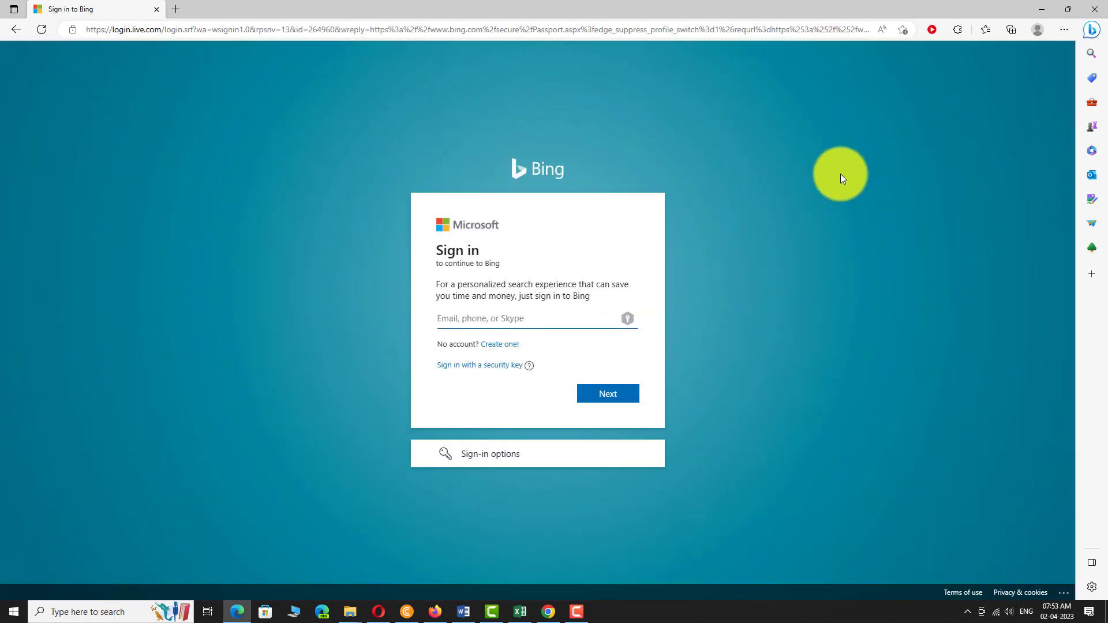
pyautogui.click(536, 318)
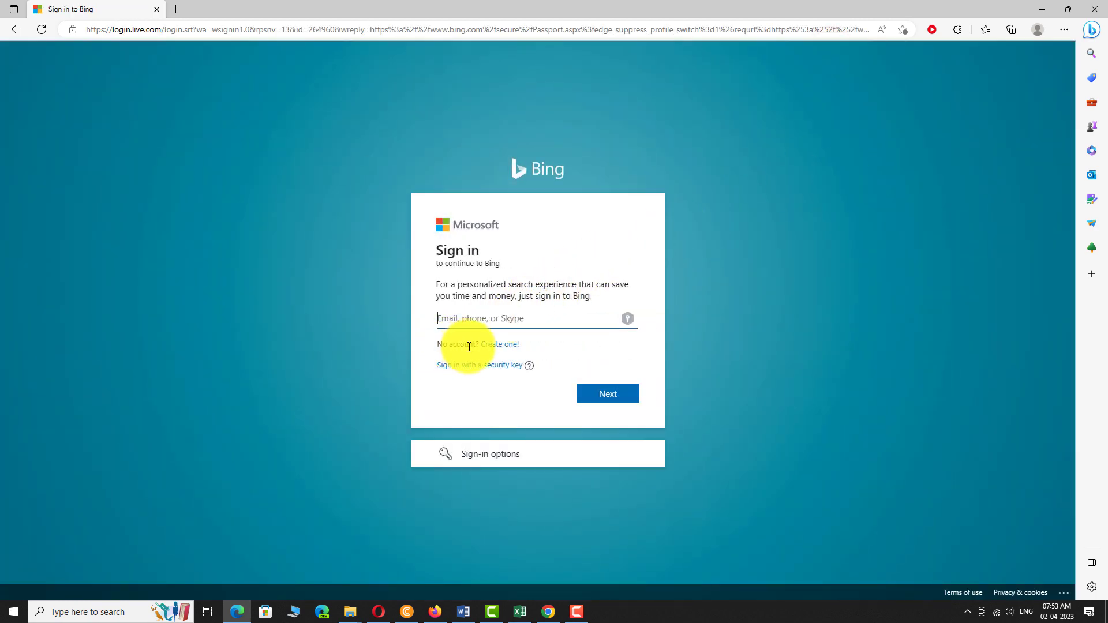
pyautogui.click(503, 347)
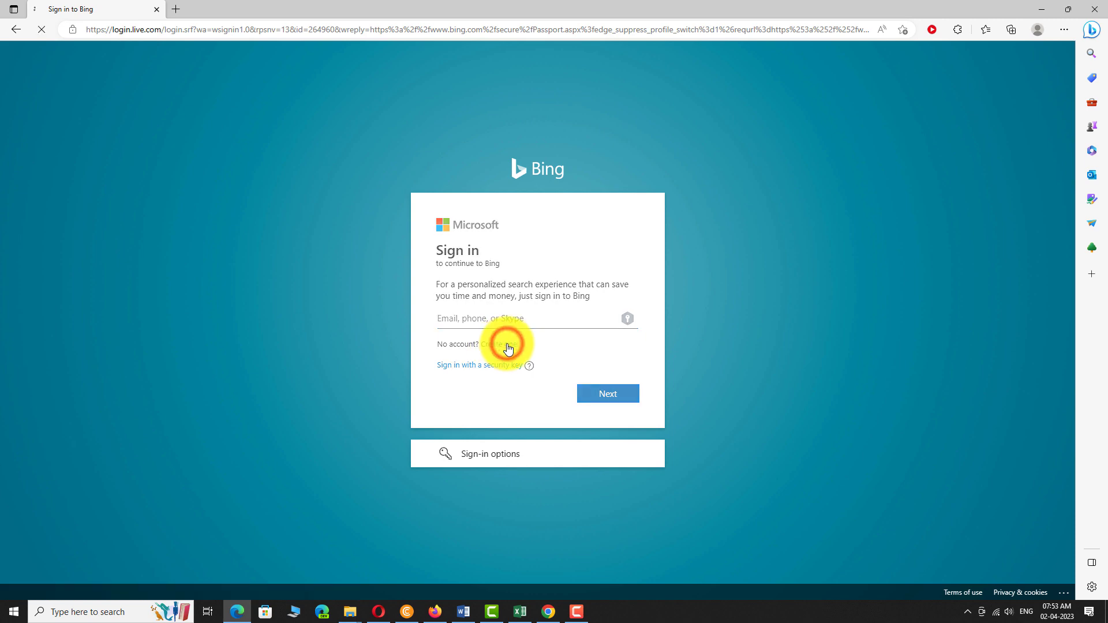
pyautogui.click(508, 344)
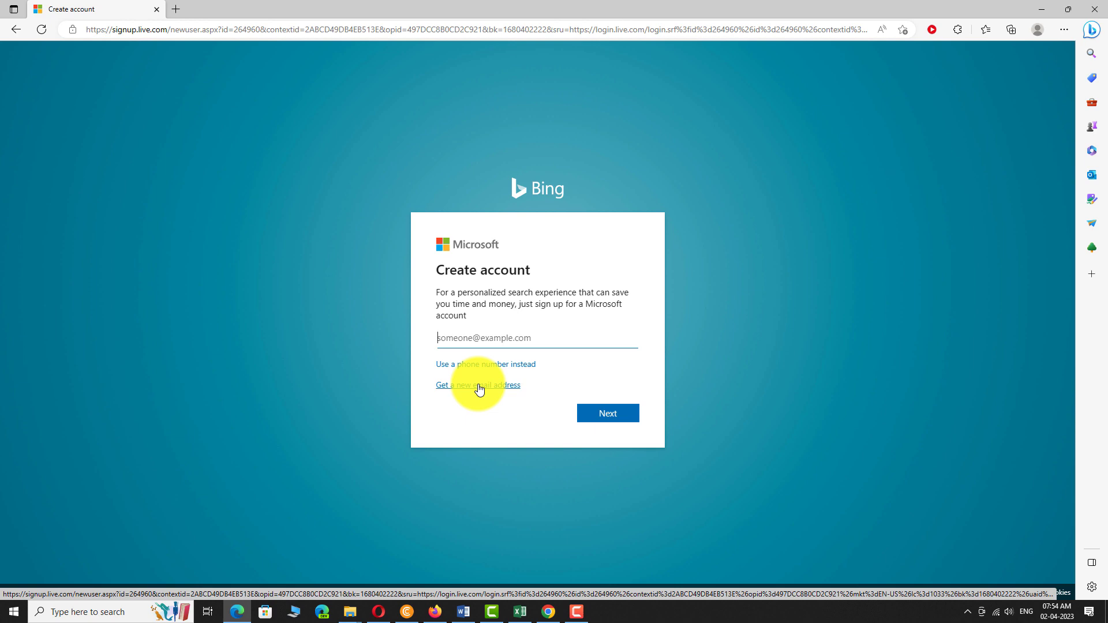
pyautogui.click(478, 385)
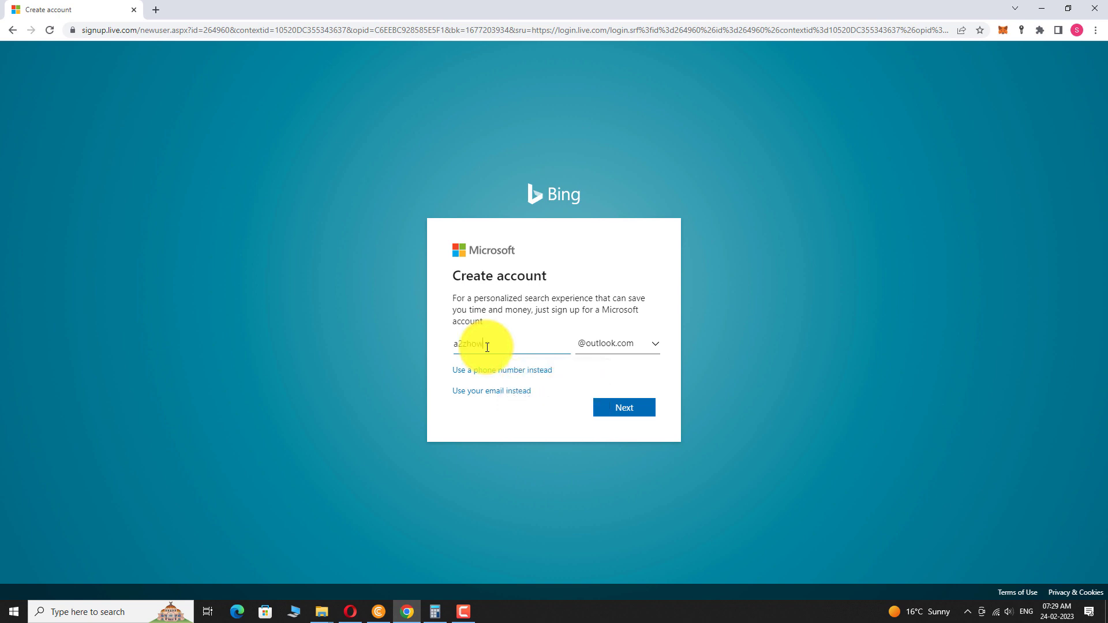
pyautogui.moveTo(650, 348)
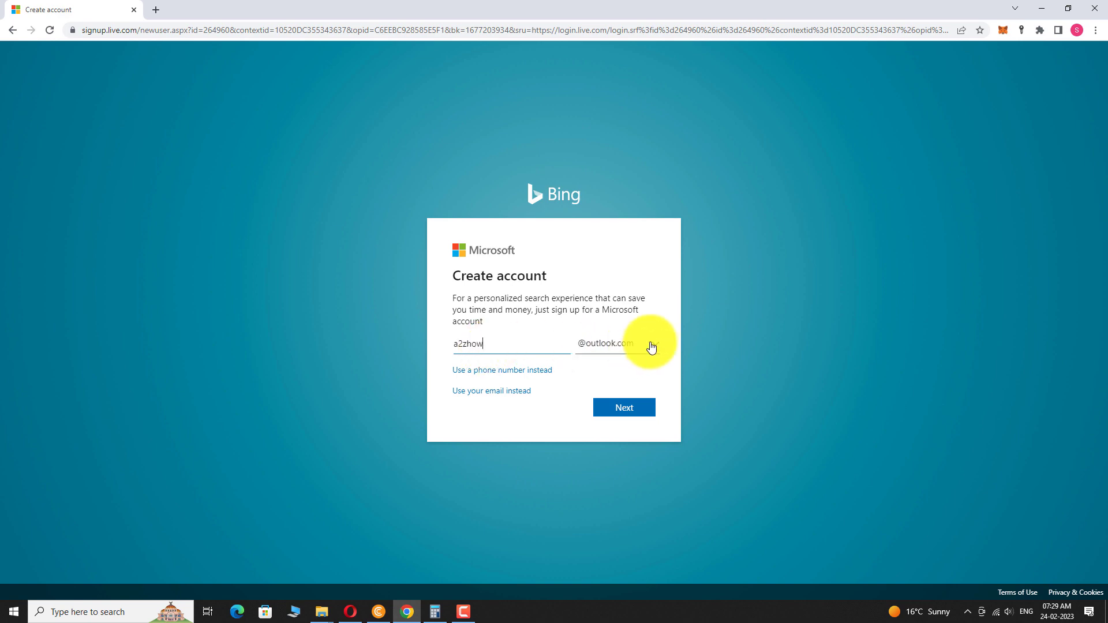
pyautogui.click(616, 344)
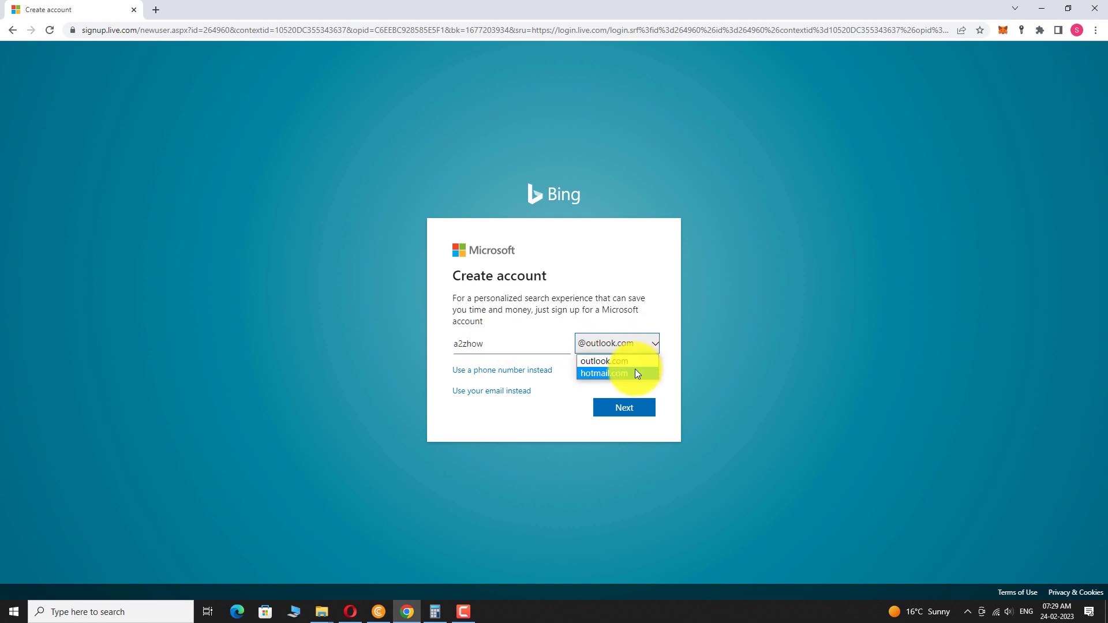
pyautogui.click(602, 373)
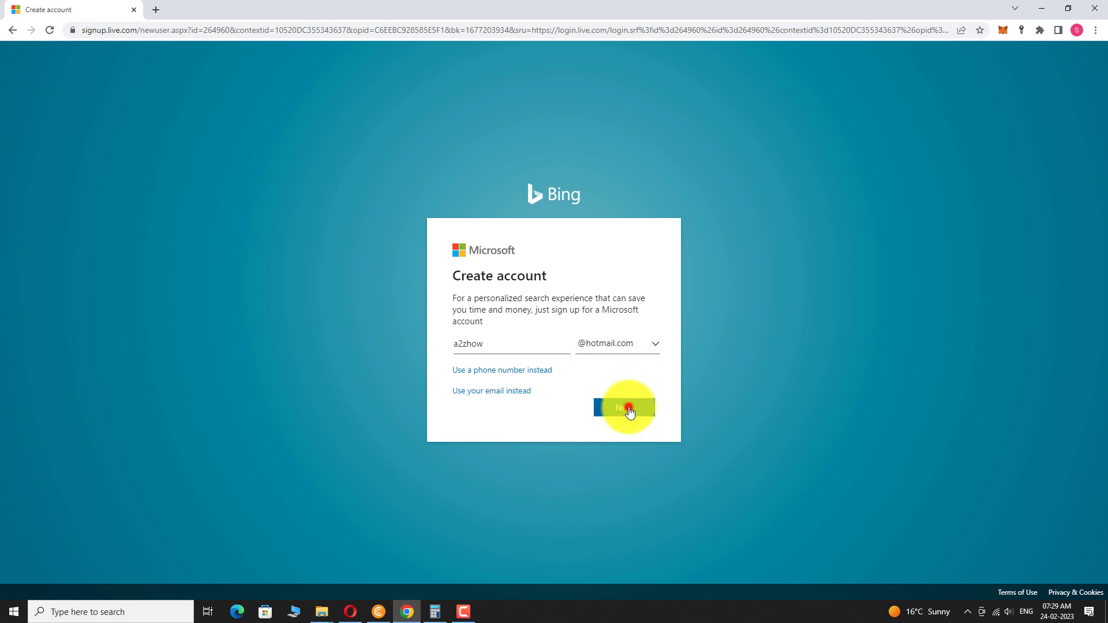
pyautogui.click(624, 408)
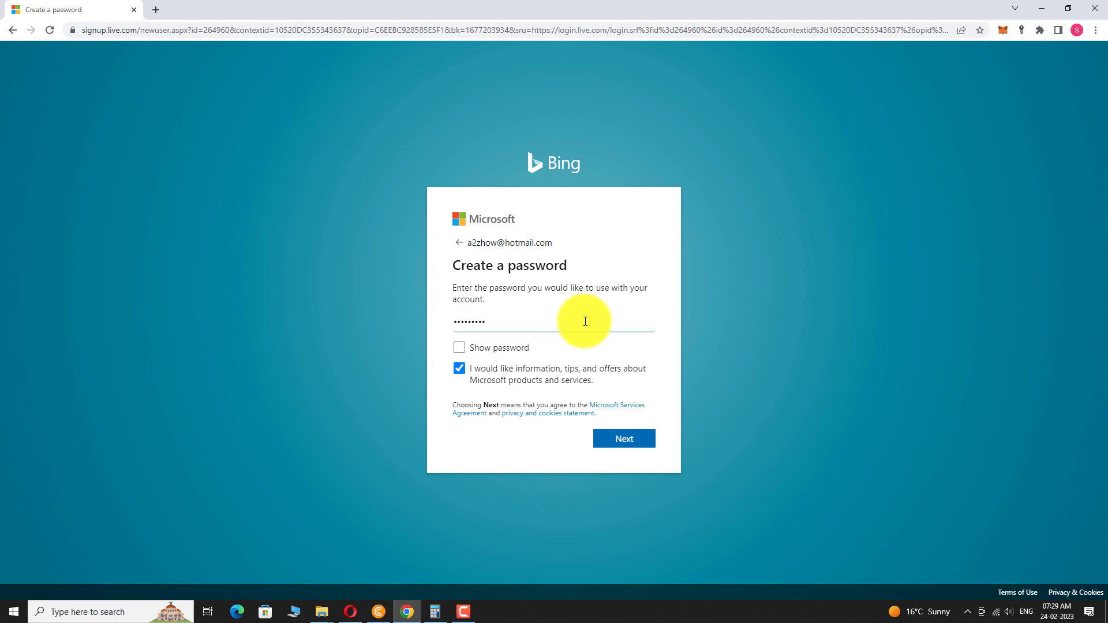
# - Submit the password, then enter first name Sandeep and last name MS and continue
pyautogui.click(622, 439)
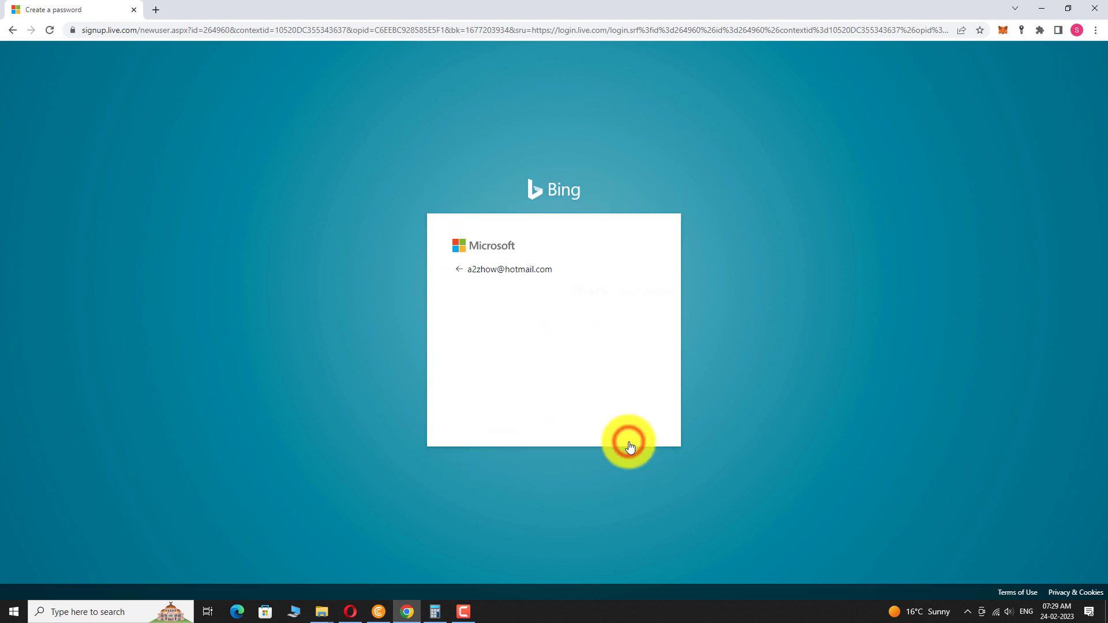
pyautogui.click(628, 440)
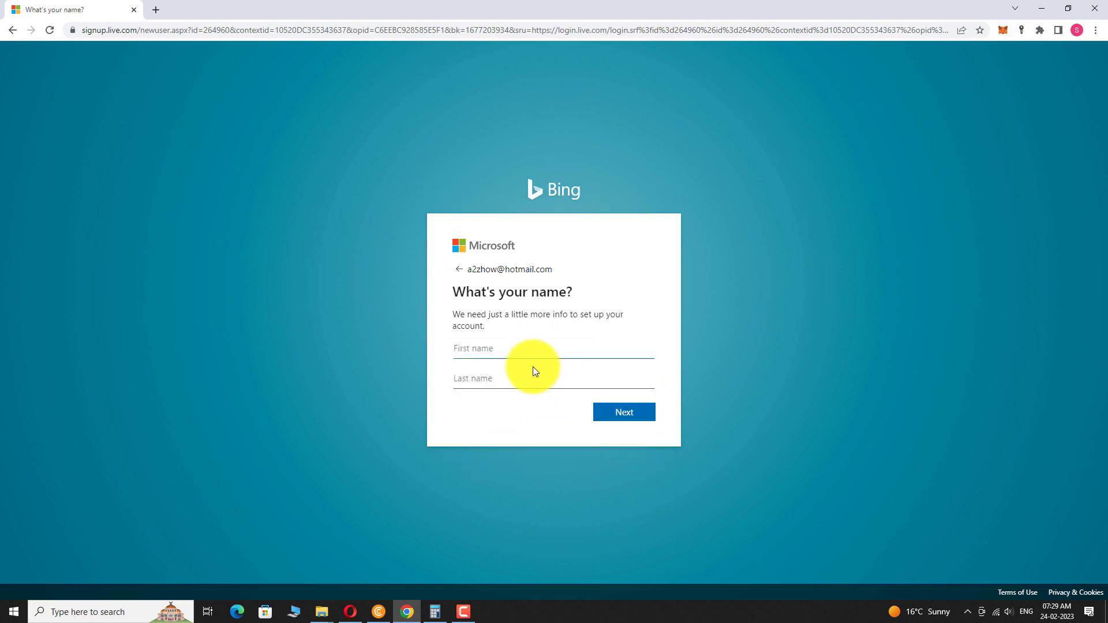
pyautogui.write('Sandeep')
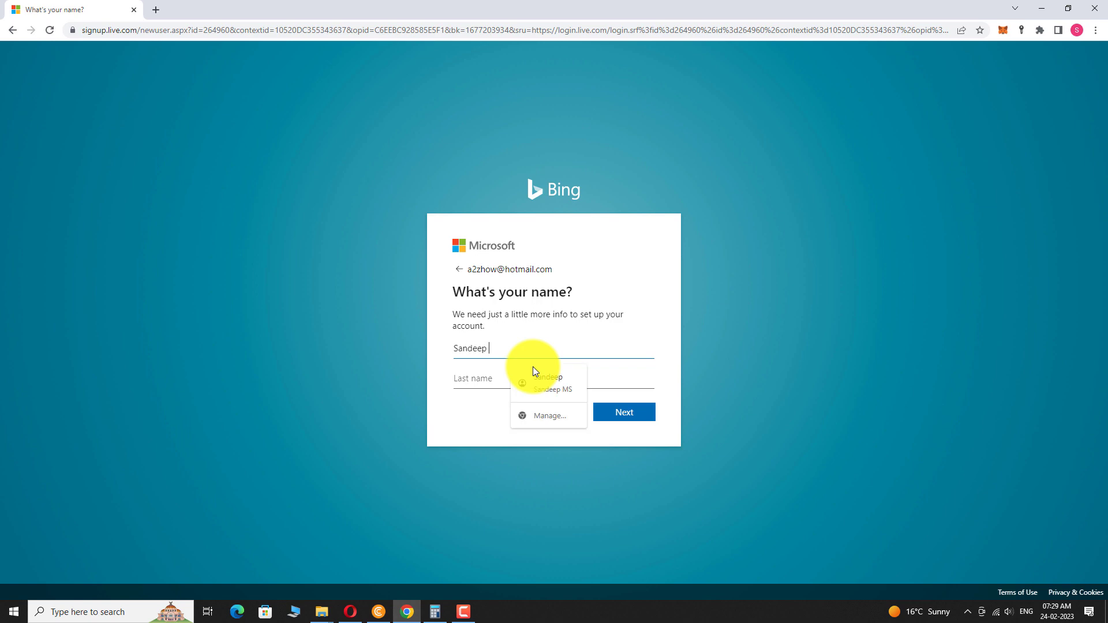
pyautogui.write('MS')
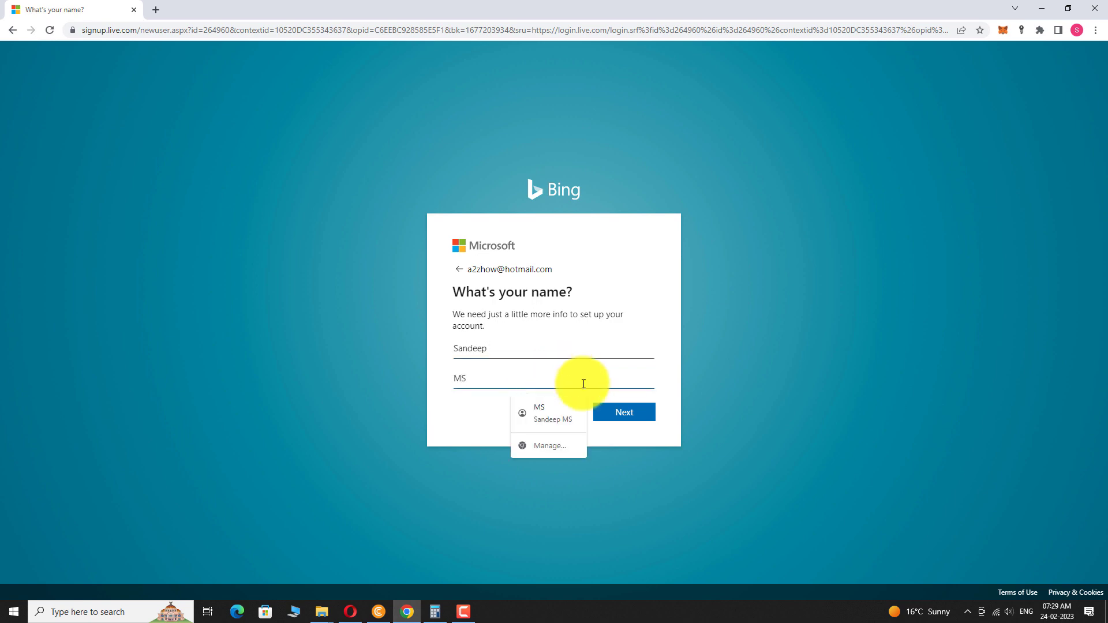
pyautogui.click(622, 413)
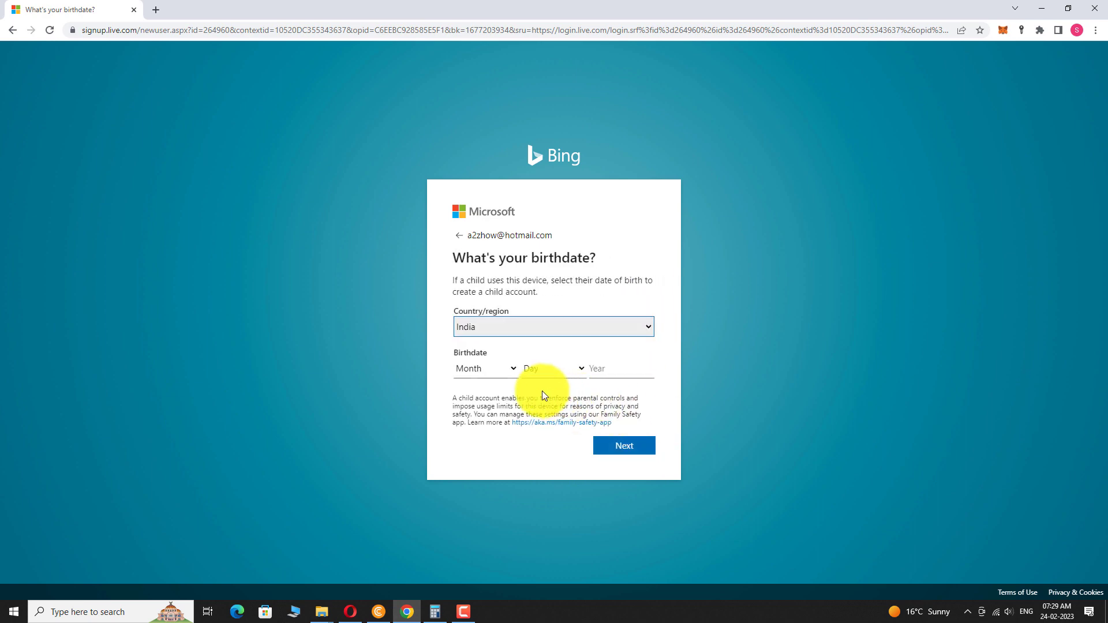
# - Set the birthdate to December 11 with country India and submit it
pyautogui.click(485, 369)
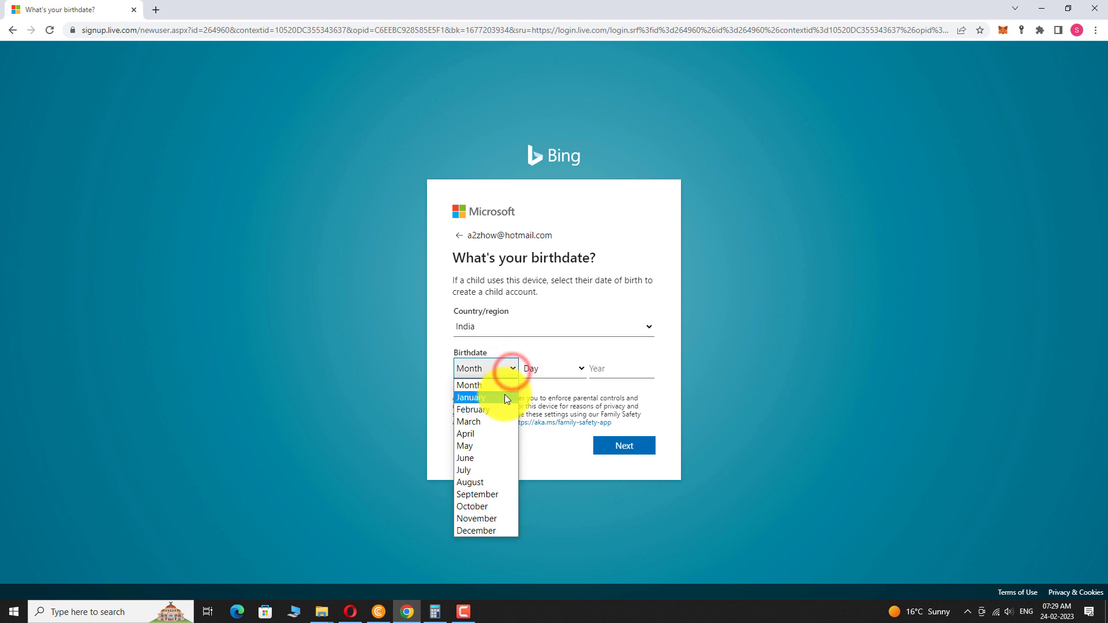
pyautogui.click(553, 368)
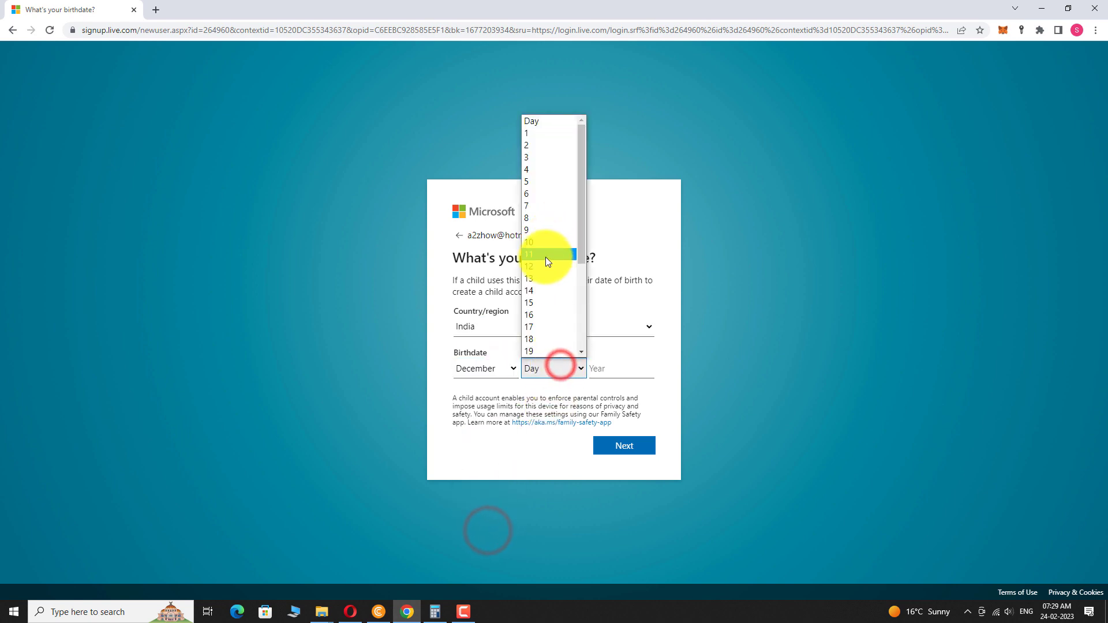
pyautogui.click(529, 254)
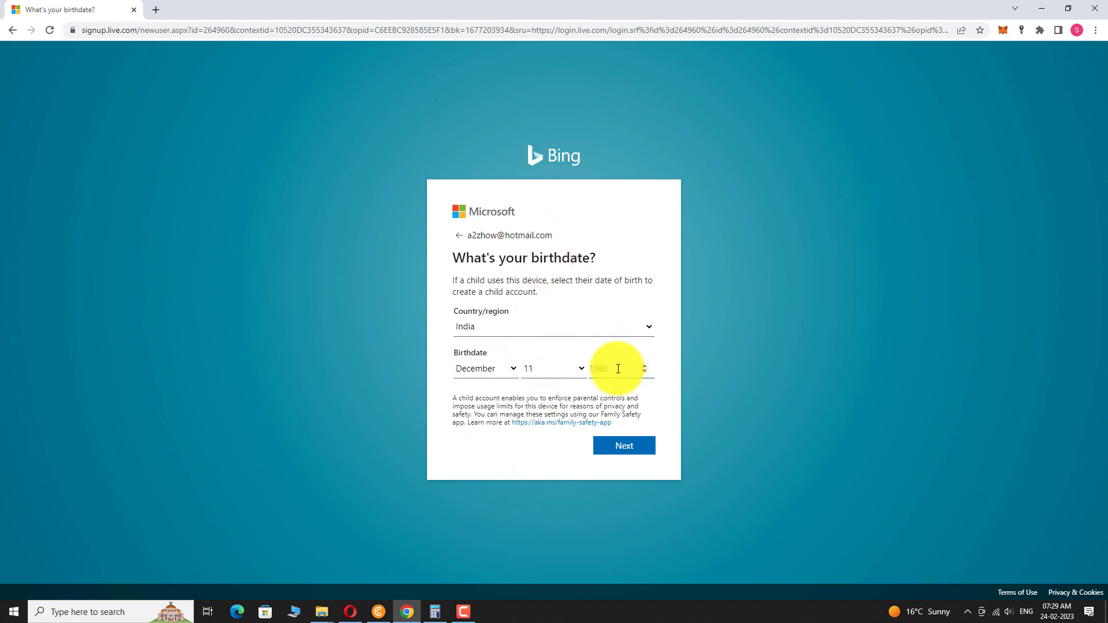
pyautogui.click(624, 446)
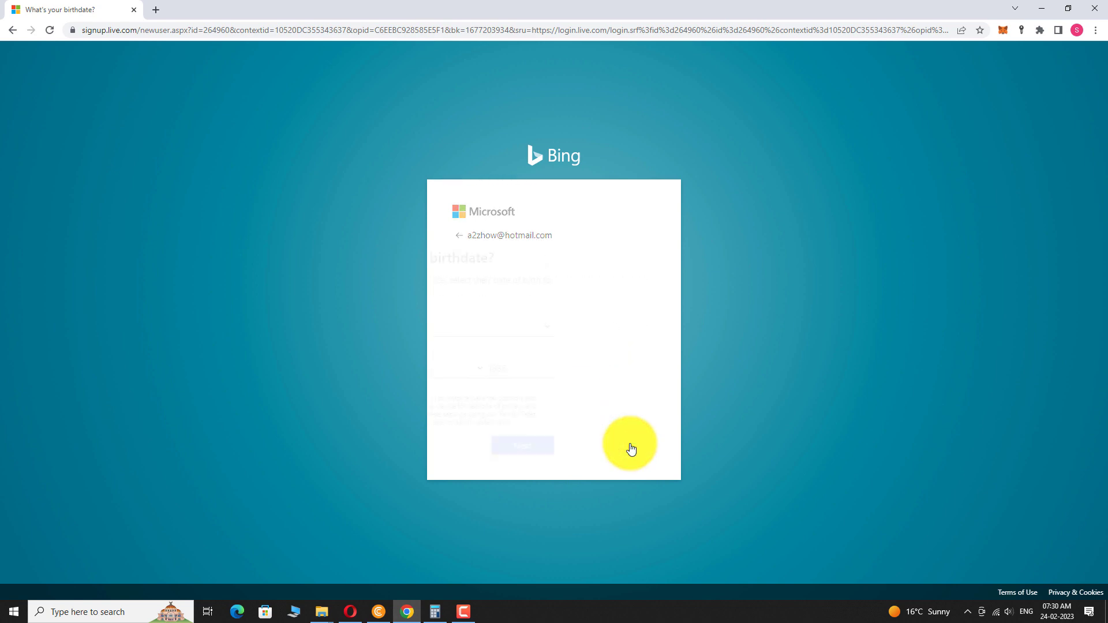
# - Play the audio challenge, answer 3 and submit to reach 'Verification complete!'
pyautogui.click(522, 445)
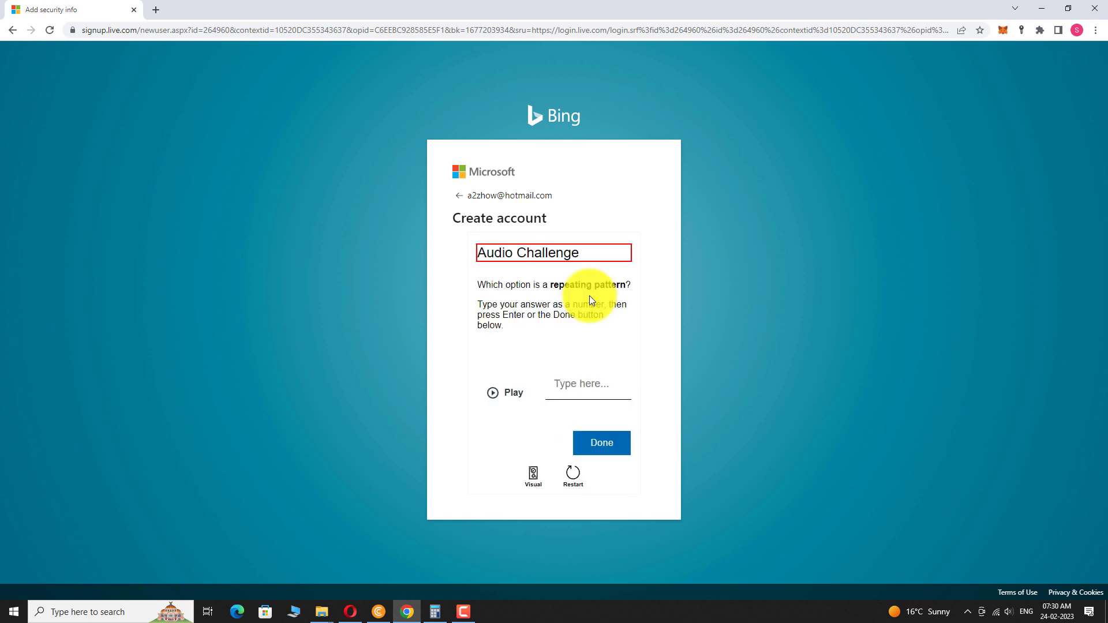
pyautogui.click(493, 393)
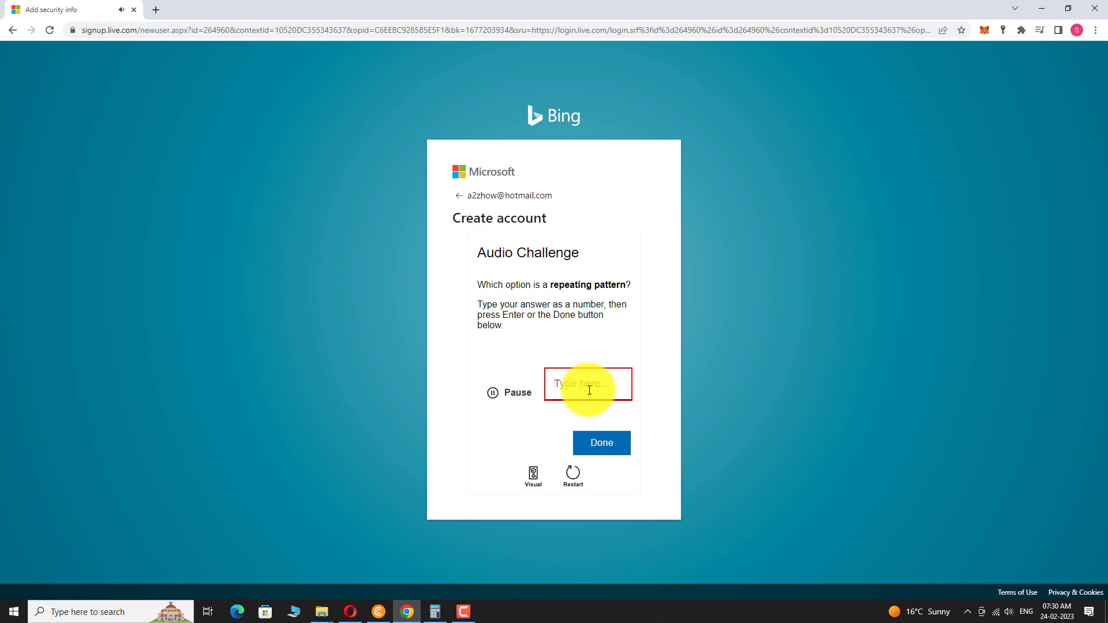
pyautogui.write('3')
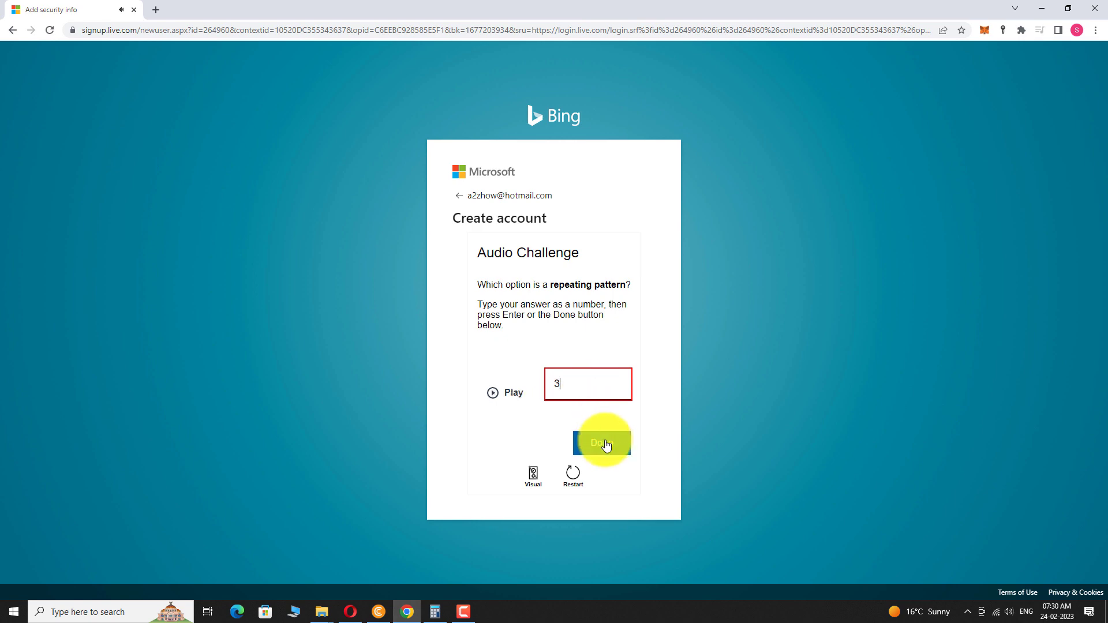
pyautogui.click(601, 442)
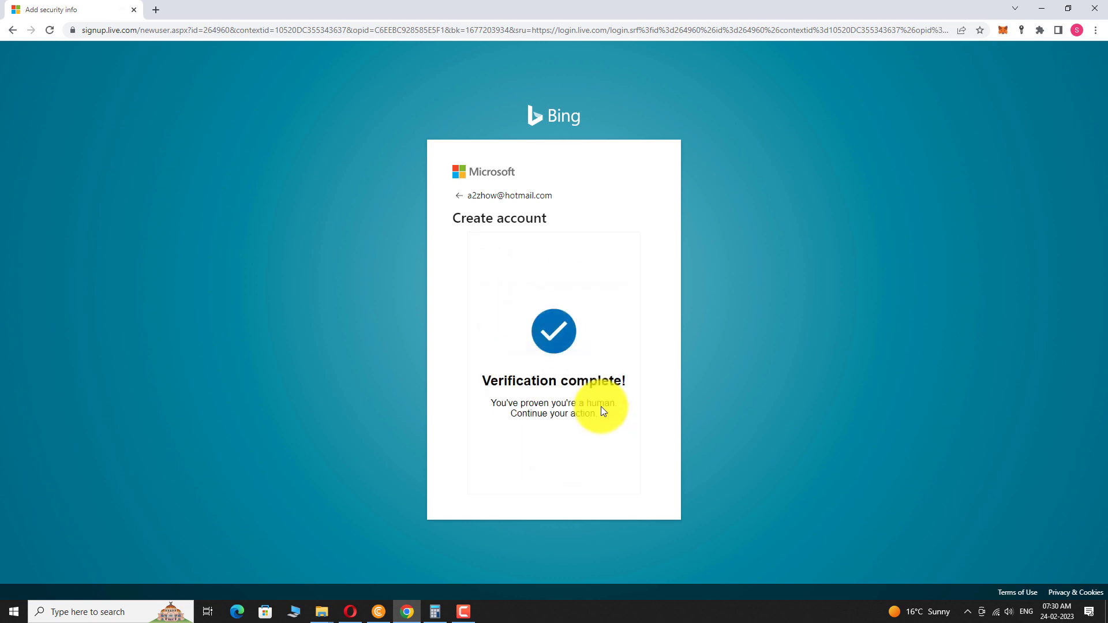